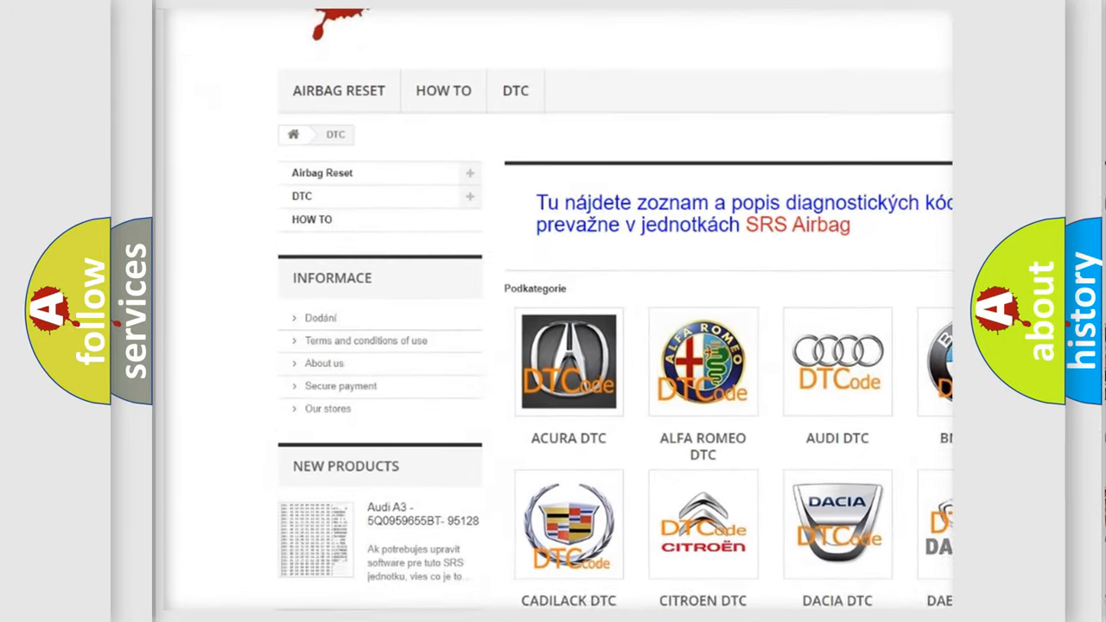
{"action": "scroll", "scroll_direction": "down", "scroll_amount": 3}
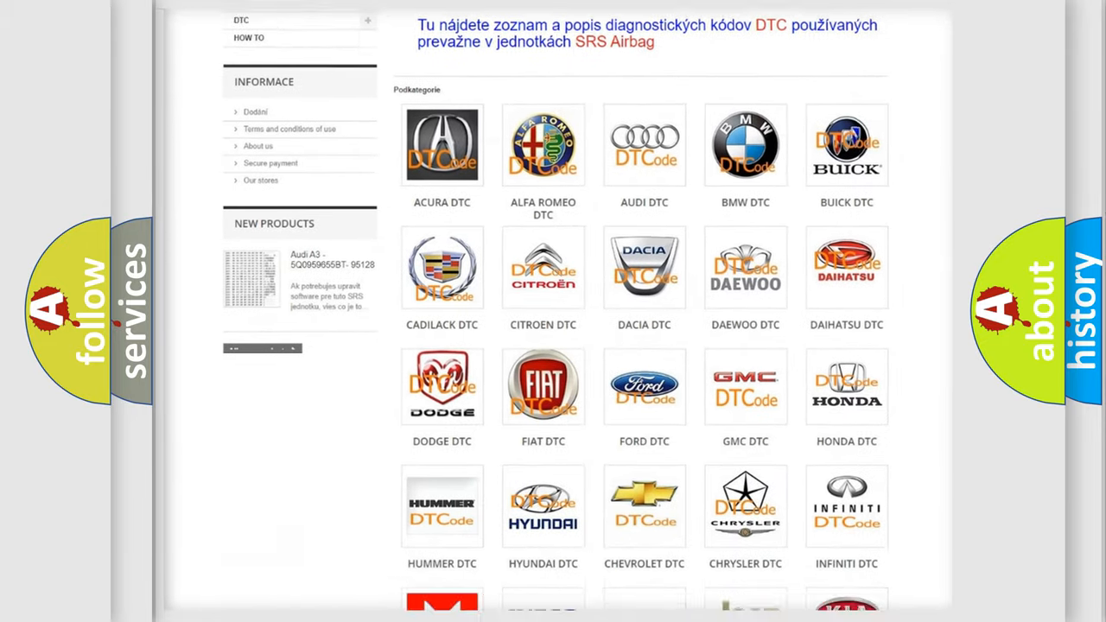
{"action": "scroll", "scroll_direction": "down", "scroll_amount": 3}
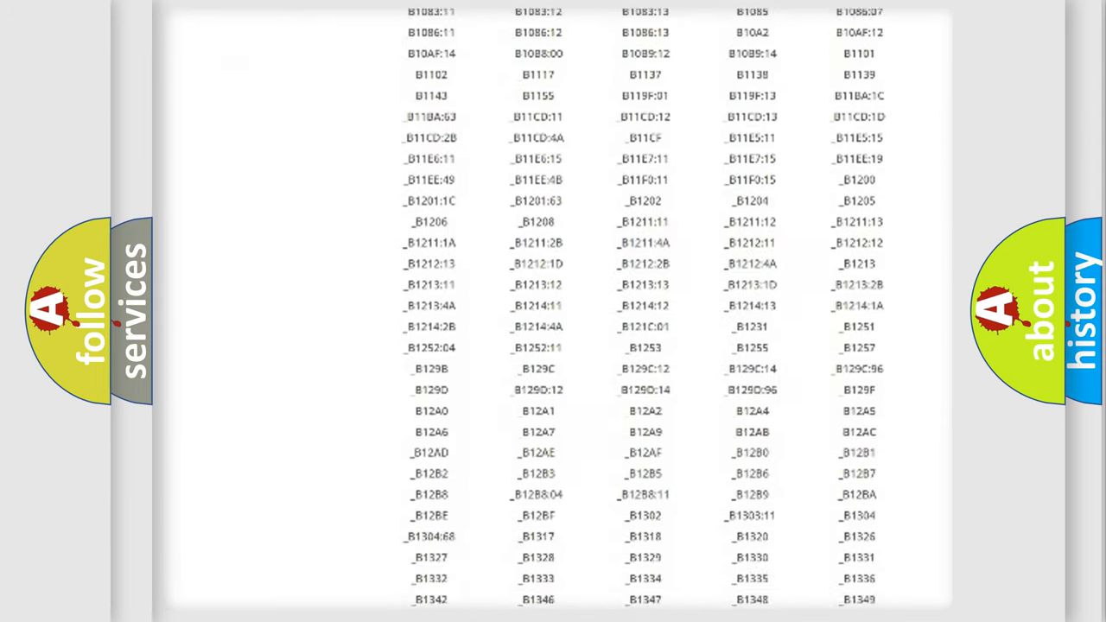
{"action": "scroll", "scroll_direction": "down", "scroll_amount": 3}
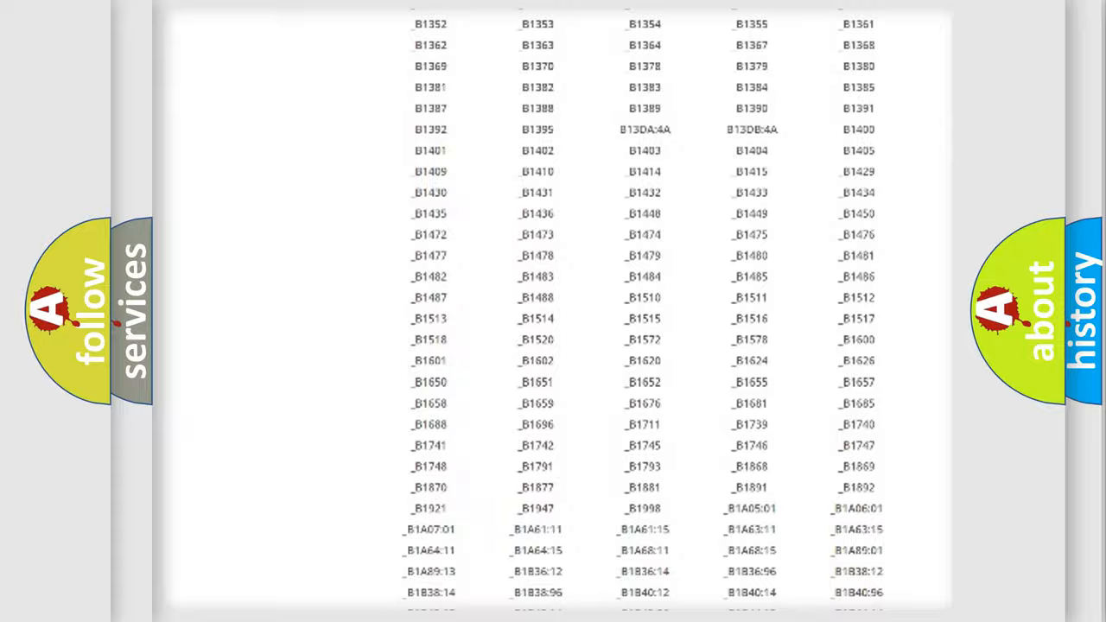